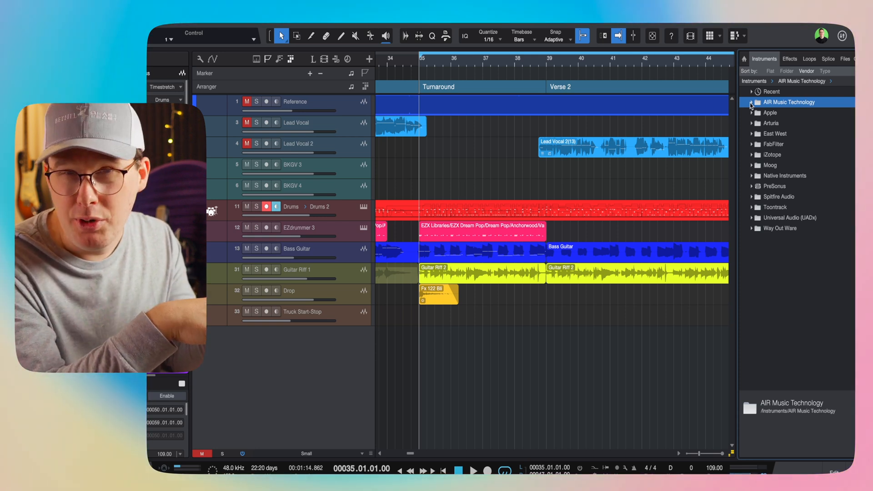
- Expand the AIR Music Technology folder in the Instruments browser
{"action": "left_click", "coordinate": [751, 102]}
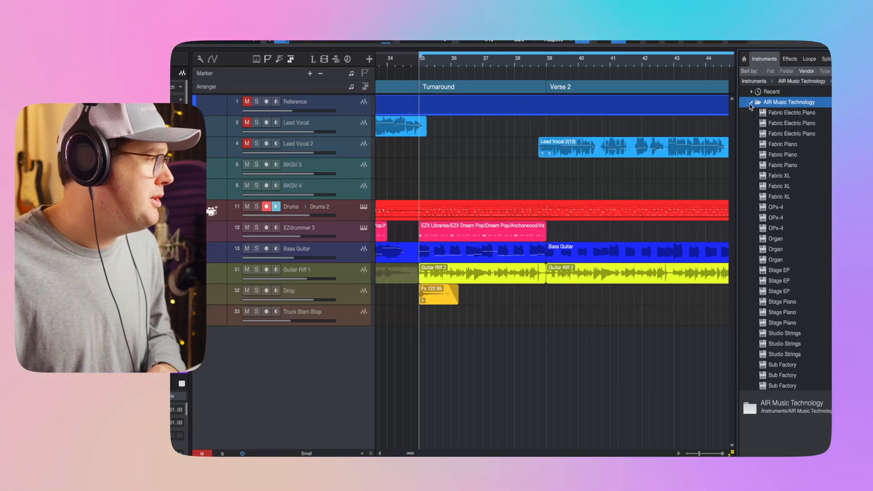
- Drag the AudioUnit Fabric Electric Piano into the song as a new instrument track
{"action": "left_click", "coordinate": [789, 123]}
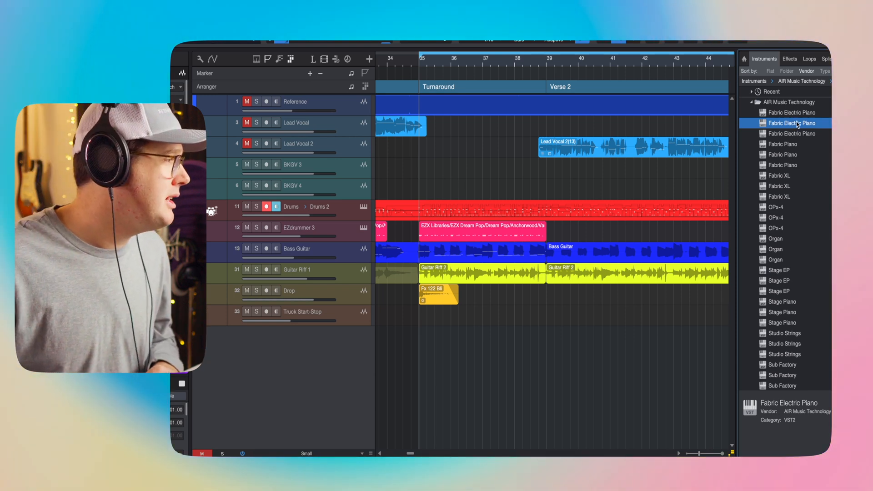
{"action": "left_click", "coordinate": [791, 133]}
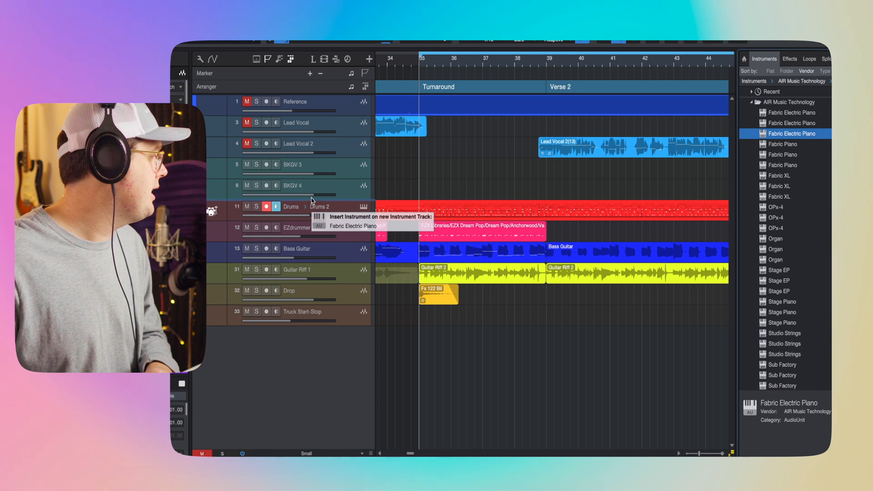
{"action": "left_click", "coordinate": [353, 226]}
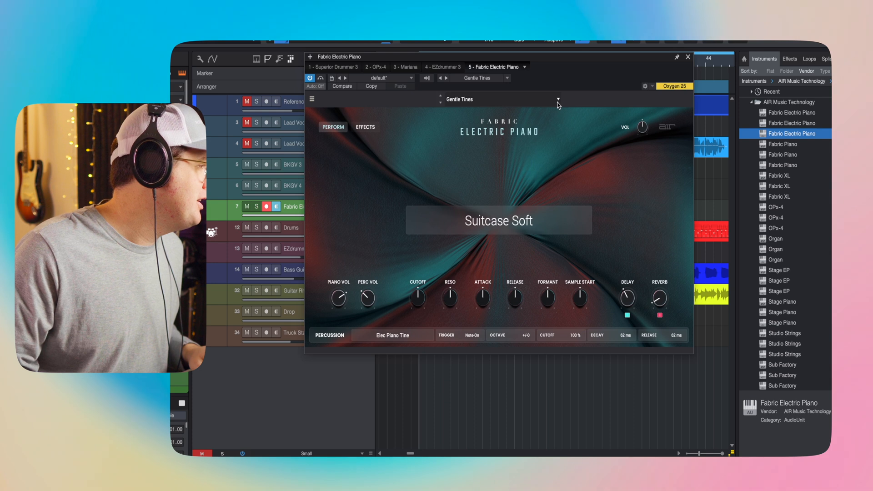
- Audition the Slinky Suitcase preset on Fabric Electric Piano, then load Wurli+Tines
{"action": "left_click", "coordinate": [559, 100]}
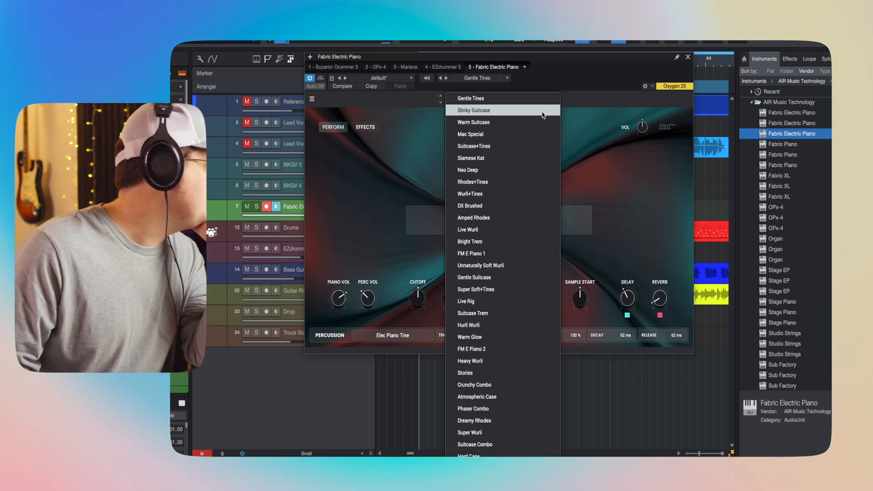
{"action": "mouse_move", "coordinate": [536, 114]}
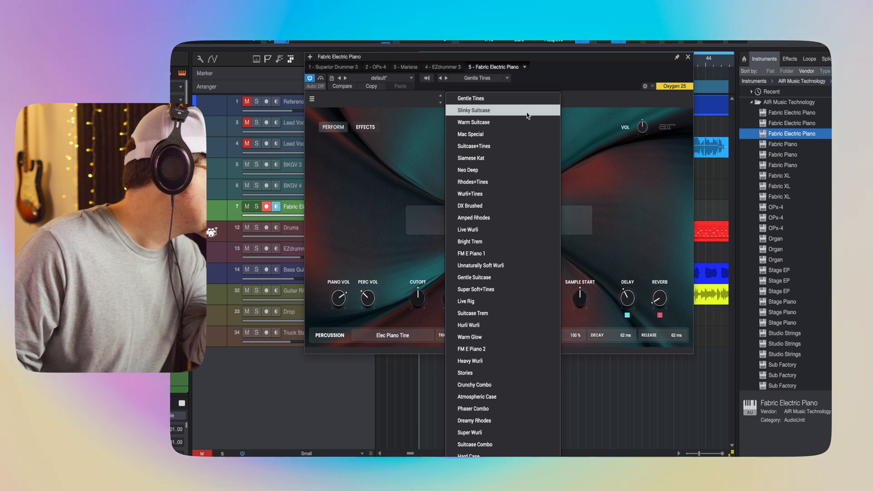
{"action": "left_click", "coordinate": [473, 109]}
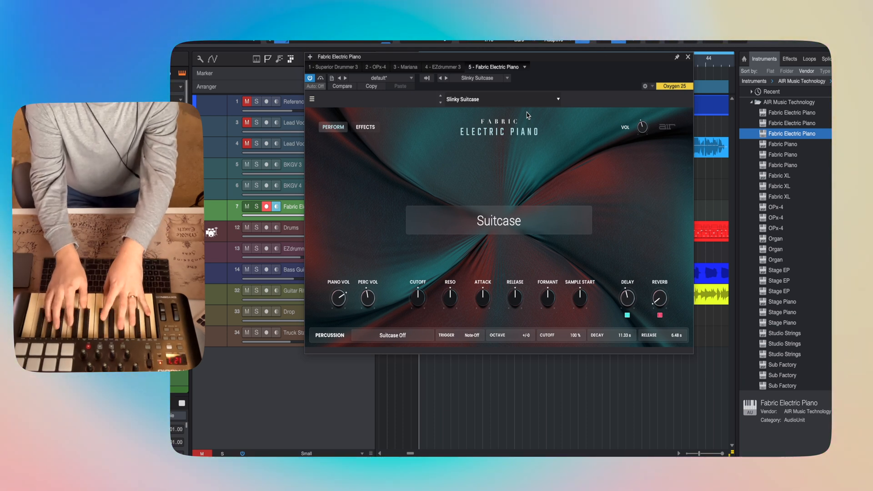
{"action": "mouse_move", "coordinate": [527, 112]}
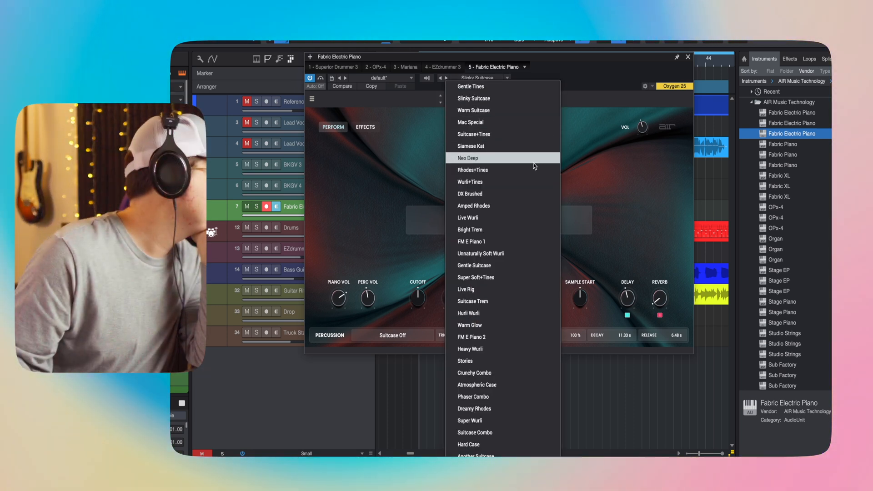
{"action": "mouse_move", "coordinate": [503, 170]}
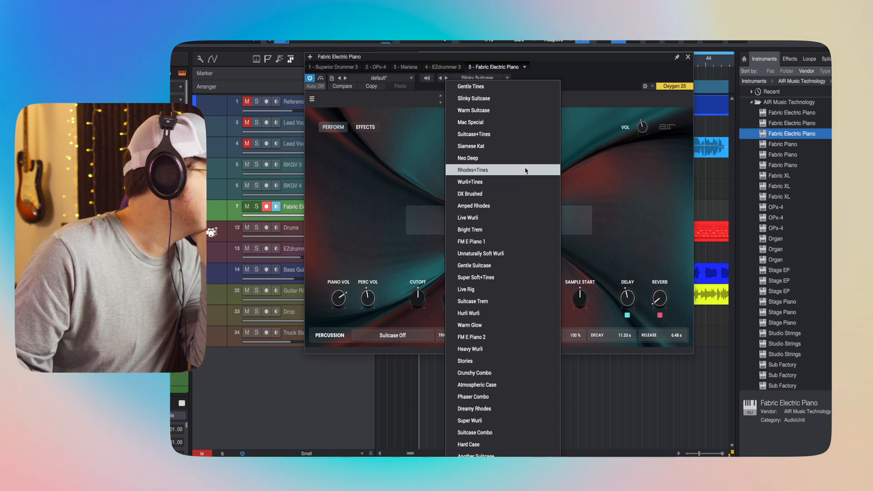
{"action": "left_click", "coordinate": [470, 181]}
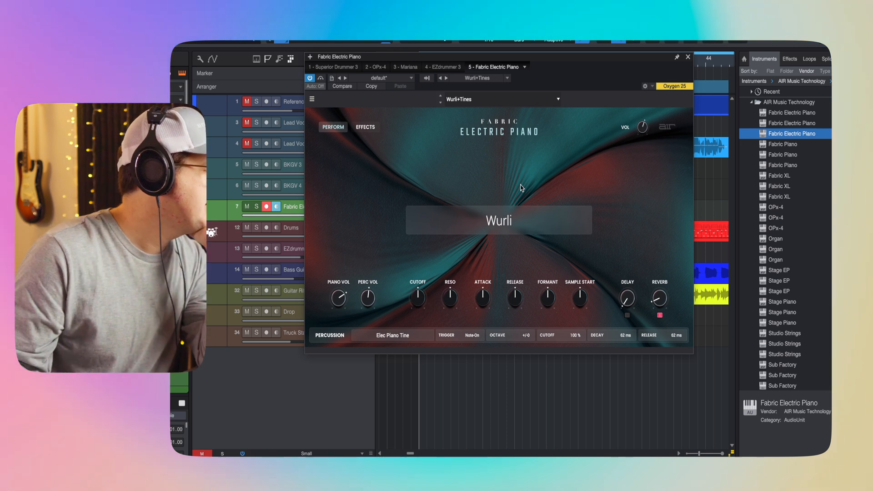
{"action": "mouse_move", "coordinate": [629, 224]}
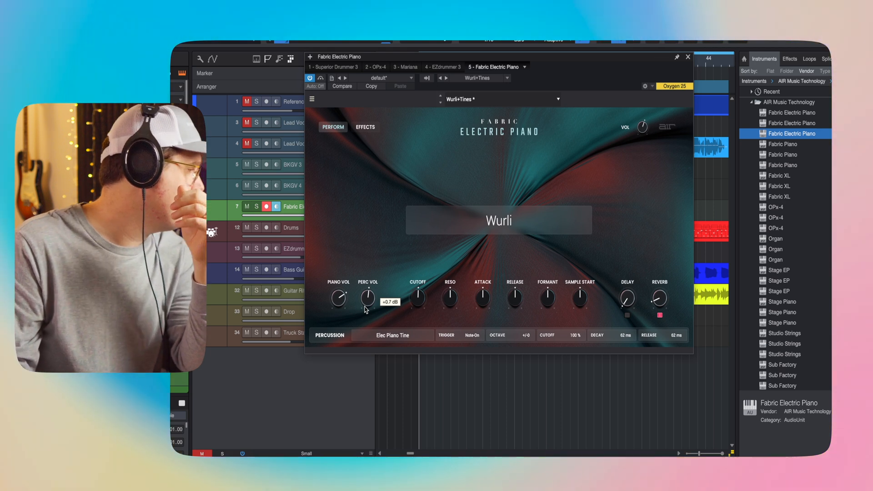
{"action": "mouse_move", "coordinate": [481, 202]}
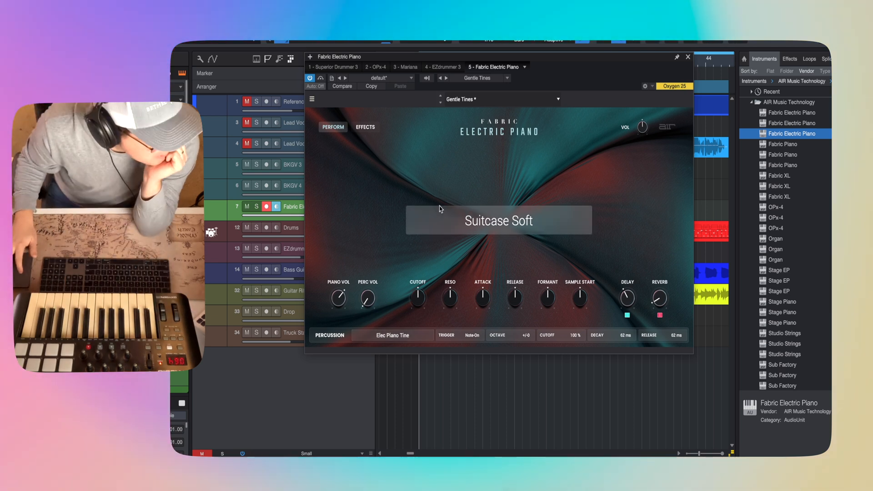
{"action": "mouse_move", "coordinate": [543, 179]}
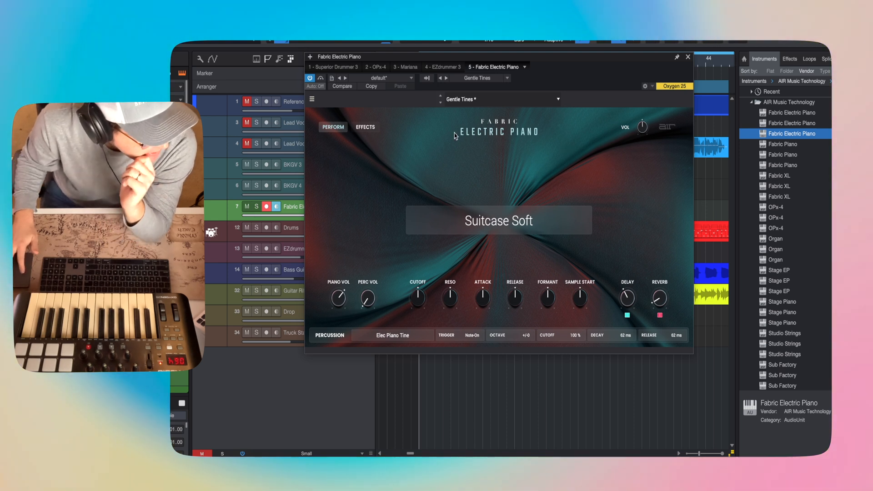
- Load the Warm Glow preset on Fabric Electric Piano for a Suitcase sound
{"action": "left_click", "coordinate": [499, 220]}
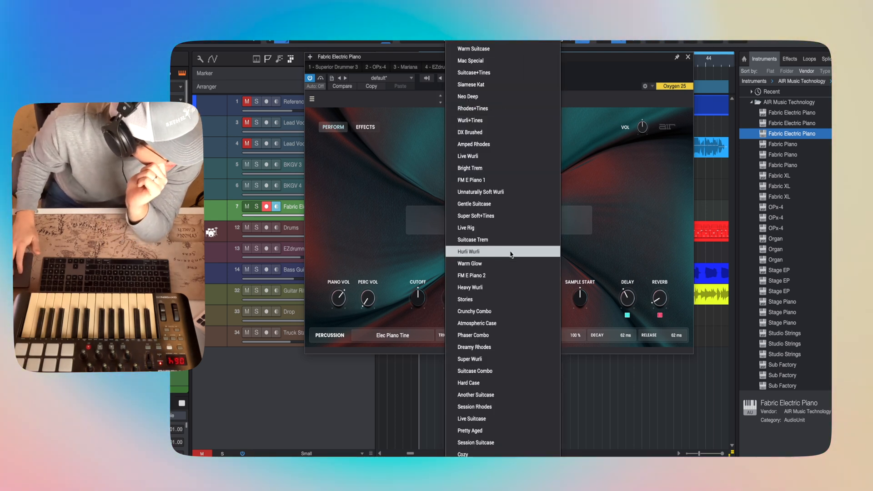
{"action": "left_click", "coordinate": [470, 263]}
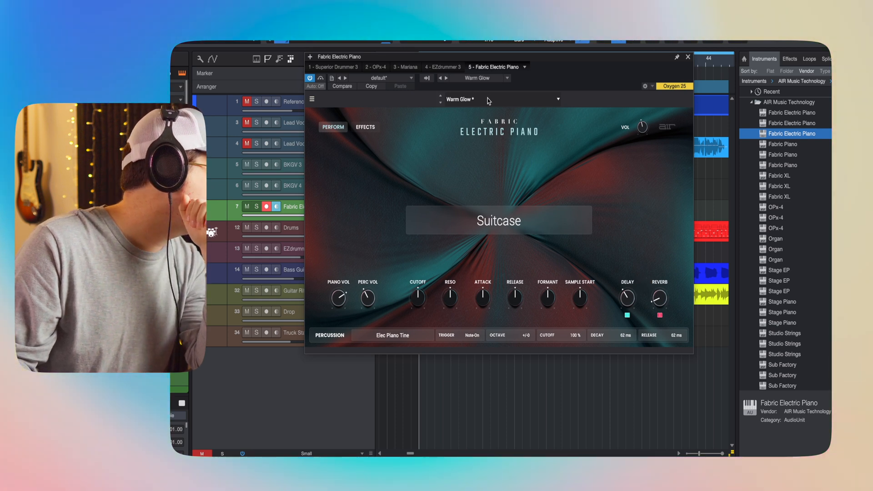
- Reopen the Fabric Electric Piano preset list to browse Hard Case and Session Rhodes
{"action": "left_click", "coordinate": [558, 99]}
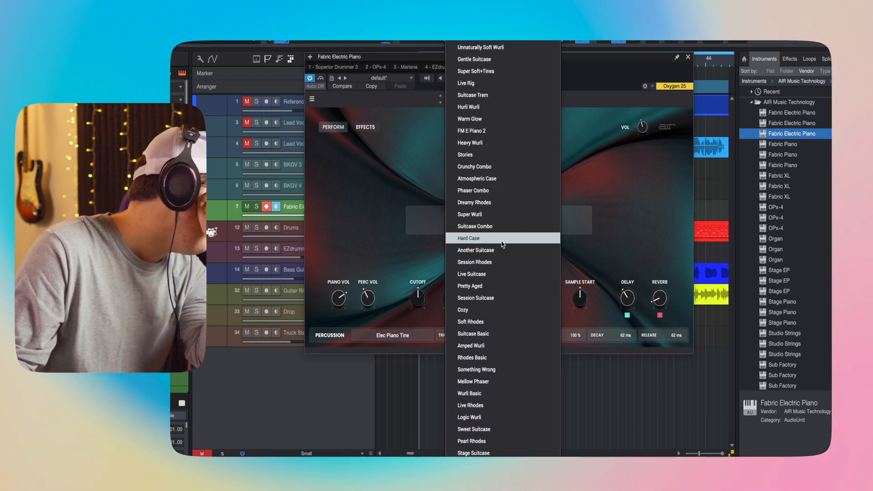
{"action": "mouse_move", "coordinate": [501, 262]}
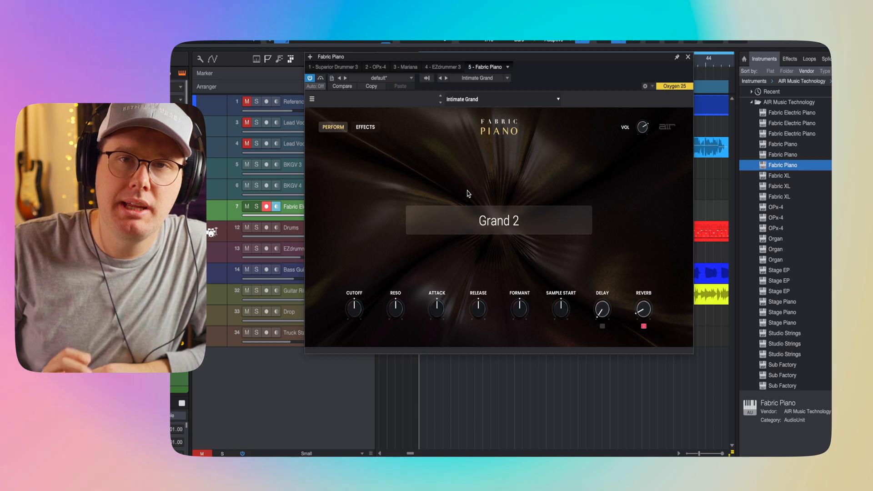
- Choose a piano sound source in Fabric Piano, then open its preset list
{"action": "left_click", "coordinate": [498, 220]}
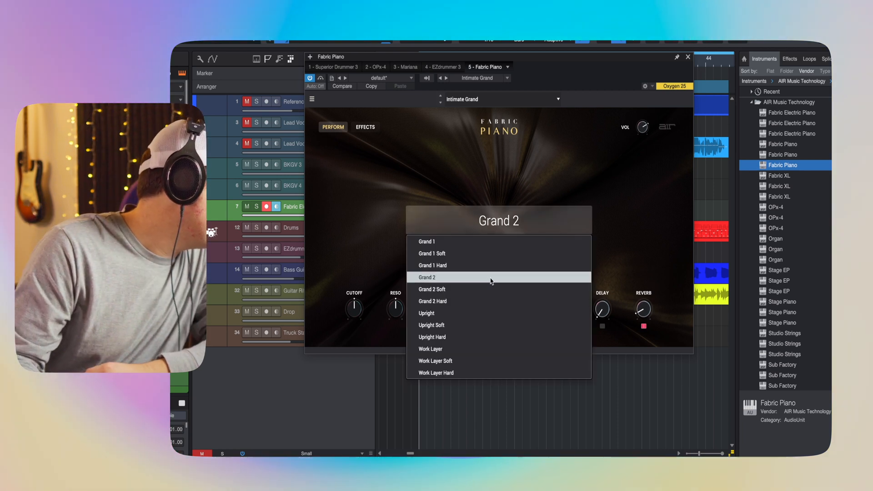
{"action": "left_click", "coordinate": [427, 277]}
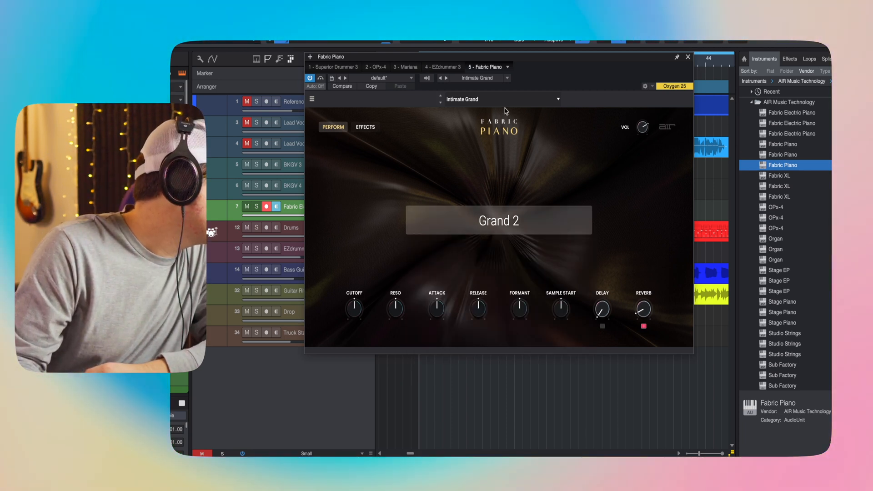
{"action": "left_click", "coordinate": [502, 99]}
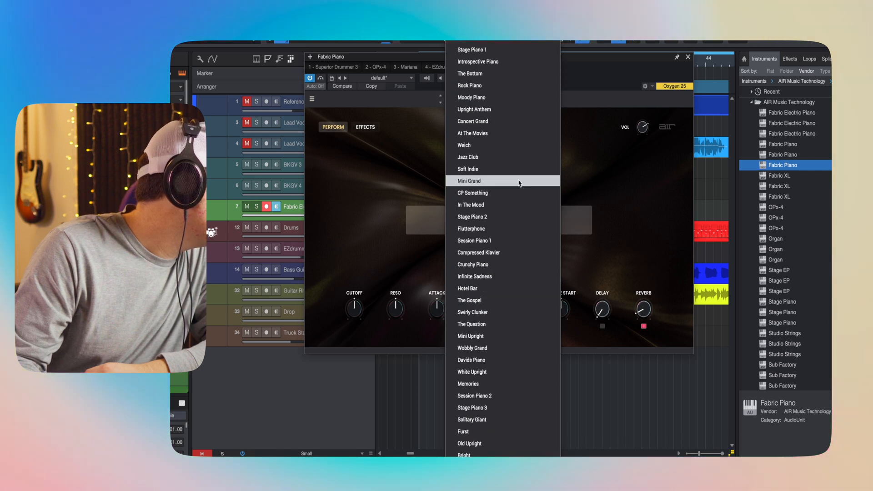
{"action": "mouse_move", "coordinate": [502, 169]}
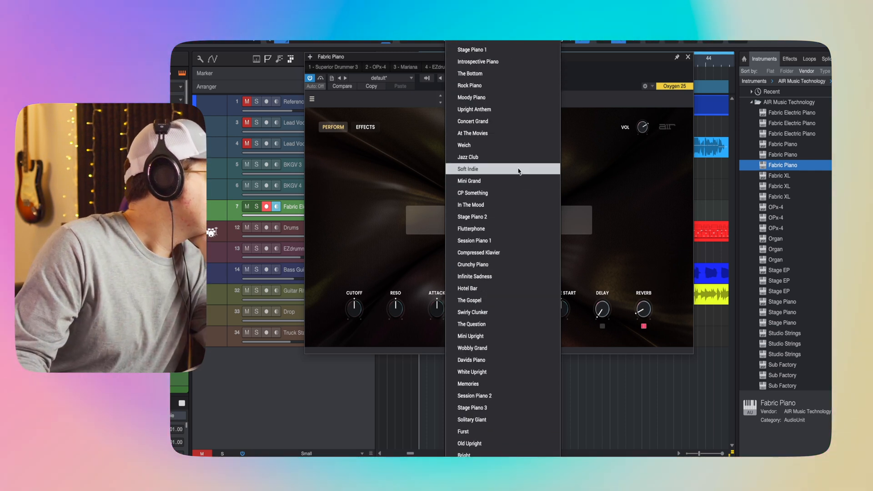
{"action": "mouse_move", "coordinate": [502, 240]}
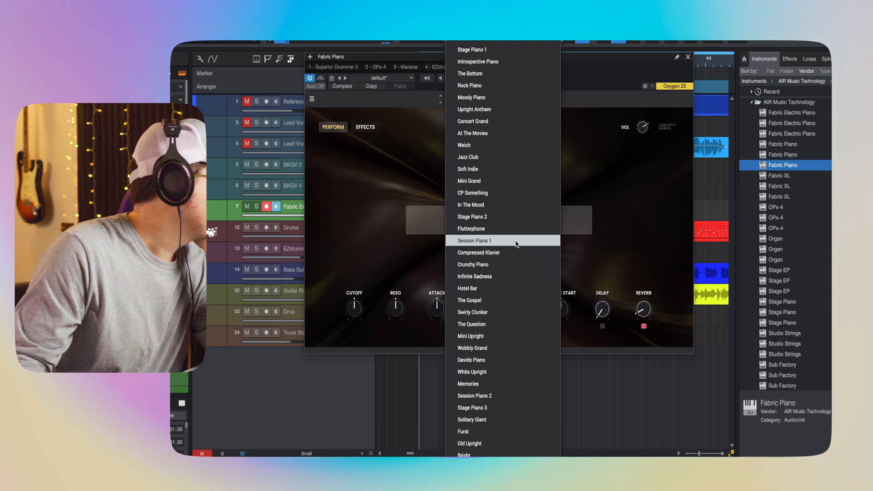
- Load the Session Piano 1 preset on Fabric Piano and audition it over the song
{"action": "left_click", "coordinate": [476, 240]}
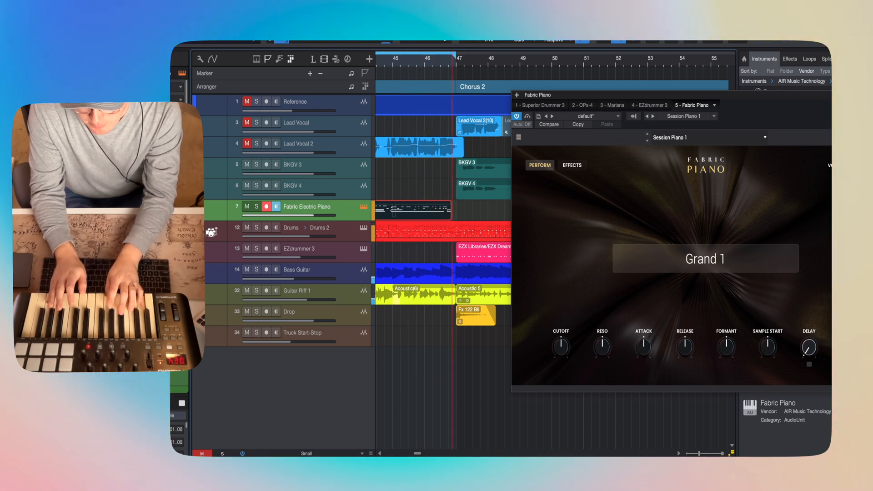
{"action": "scroll", "scroll_direction": "left", "scroll_amount": 3}
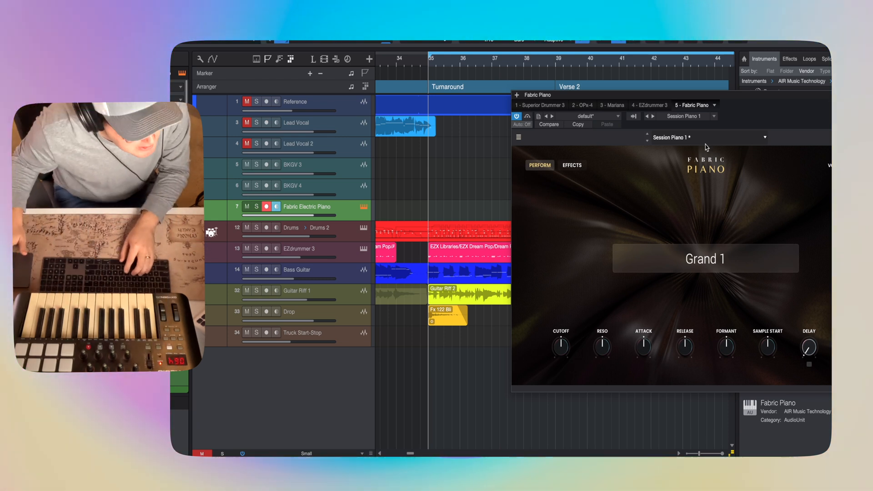
- Load the Stage Piano 1 preset on Fabric Piano and play along with the song
{"action": "left_click", "coordinate": [764, 137]}
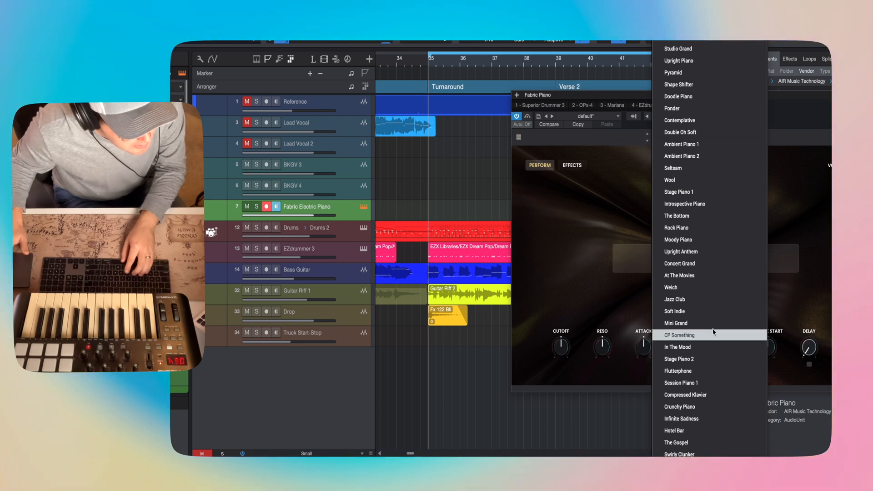
{"action": "left_click", "coordinate": [679, 192]}
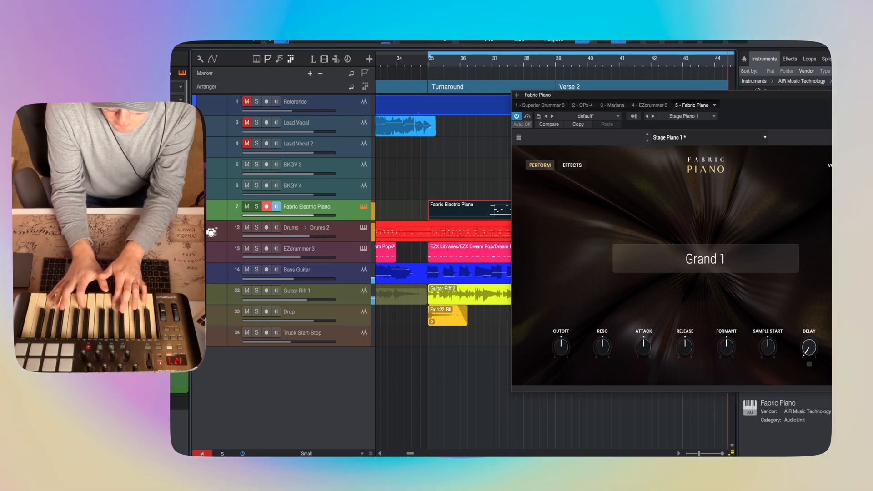
{"action": "scroll", "scroll_direction": "right", "scroll_amount": 3}
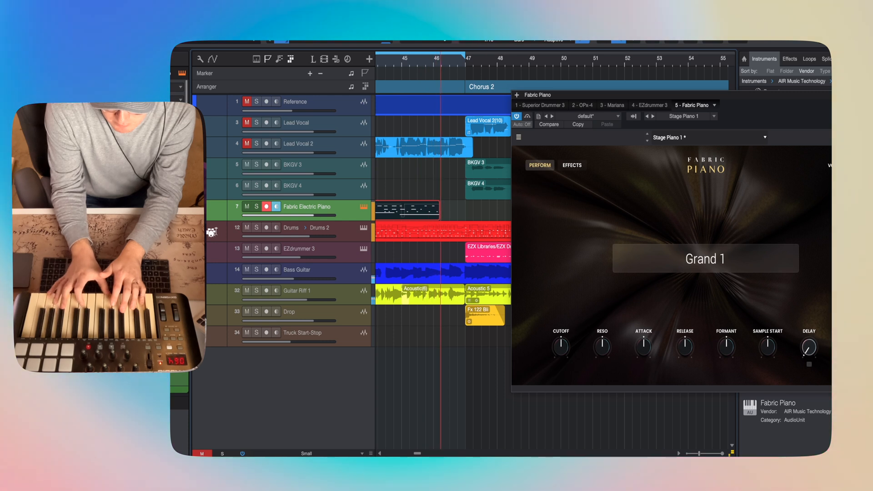
{"action": "scroll", "scroll_direction": "left", "scroll_amount": 3}
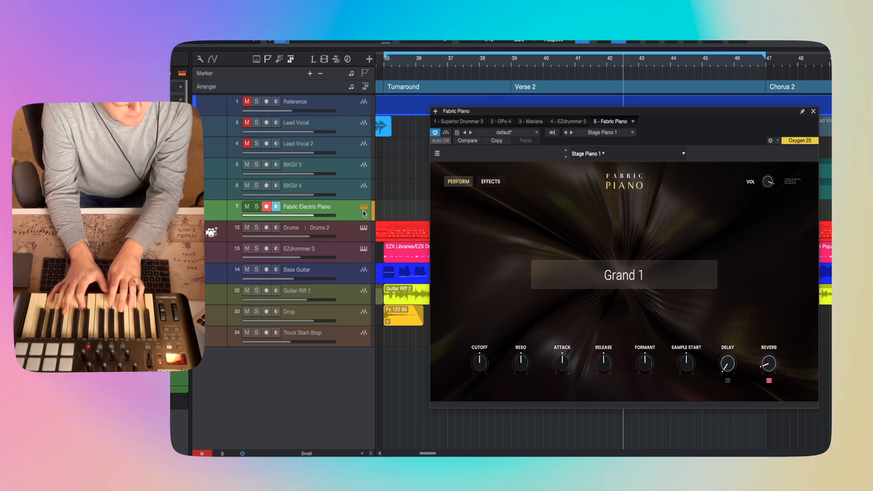
{"action": "mouse_move", "coordinate": [645, 436]}
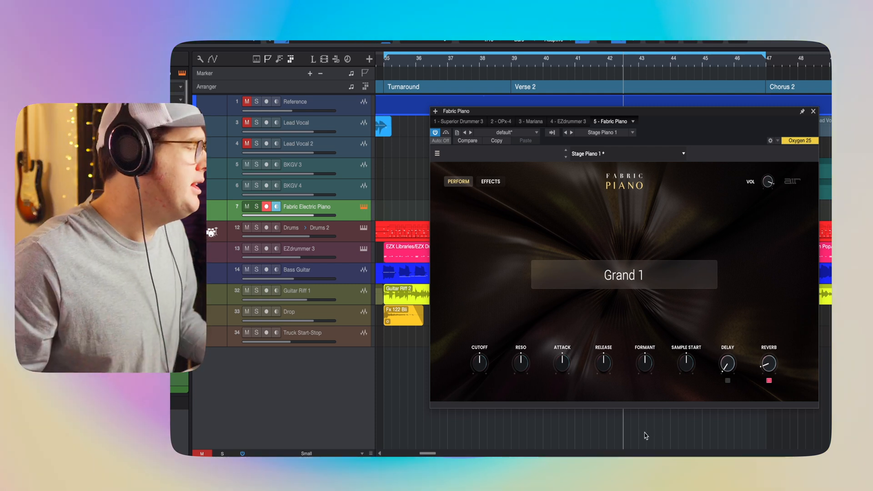
{"action": "mouse_move", "coordinate": [711, 369]}
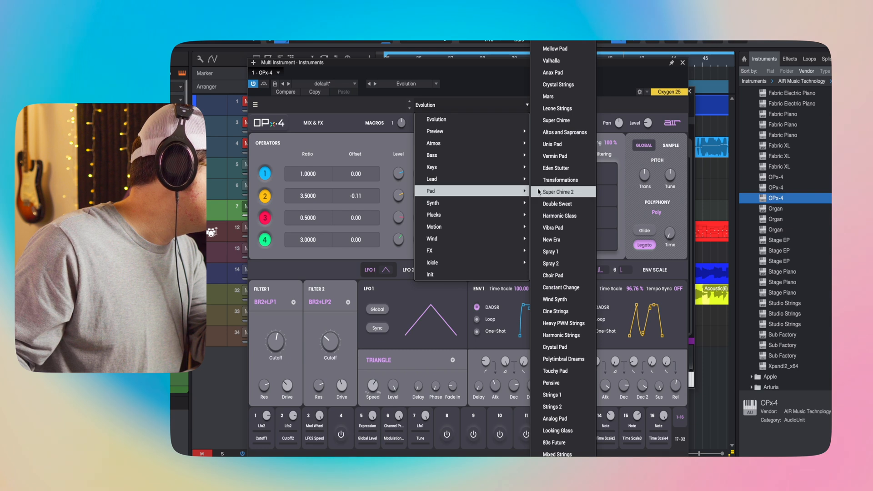
{"action": "mouse_move", "coordinate": [571, 47]}
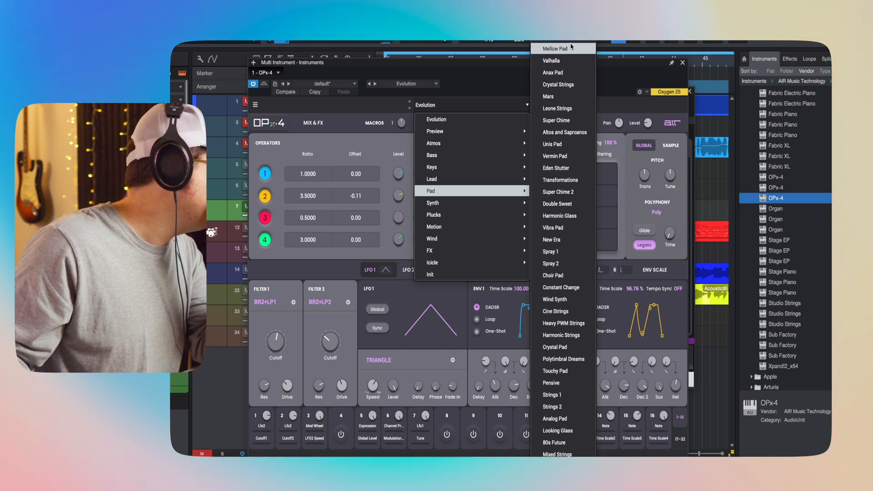
- Load the Mellow Pad preset from the OPx-4 Pad submenu
{"action": "left_click", "coordinate": [563, 49]}
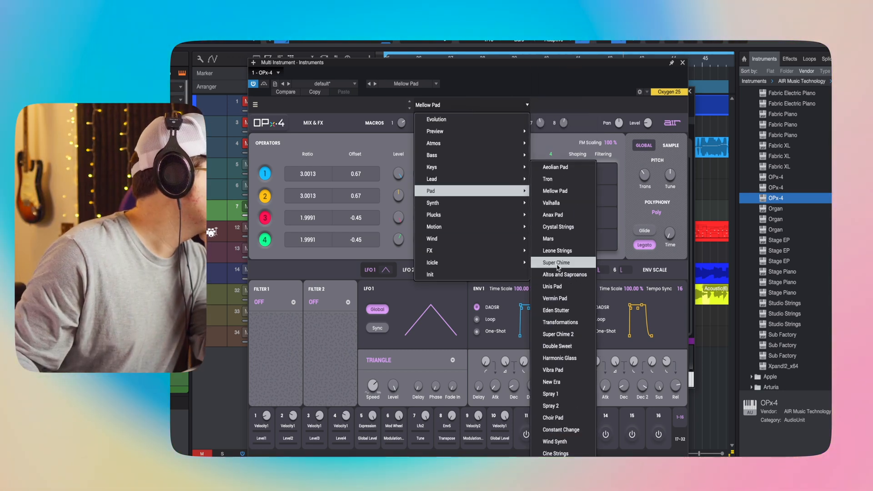
- Audition the Crystal Pad preset on OPx-4, then switch to Angel Wings
{"action": "scroll", "scroll_direction": "down", "scroll_amount": 3}
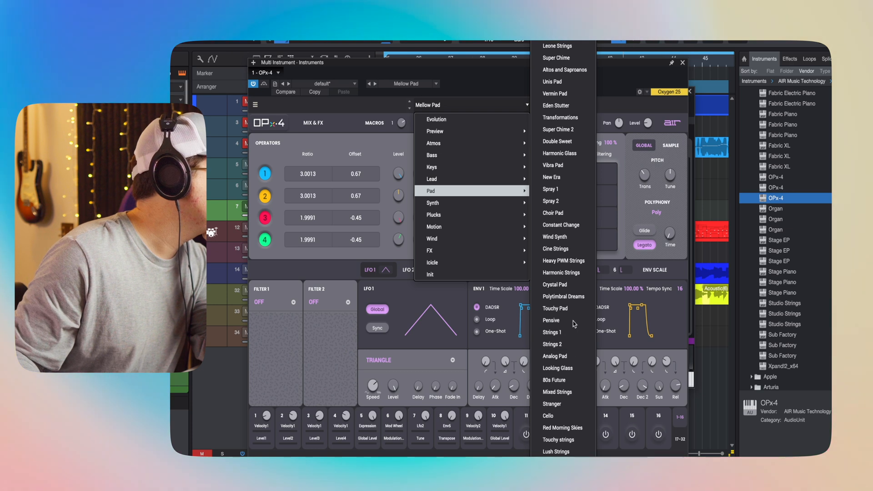
{"action": "mouse_move", "coordinate": [557, 285]}
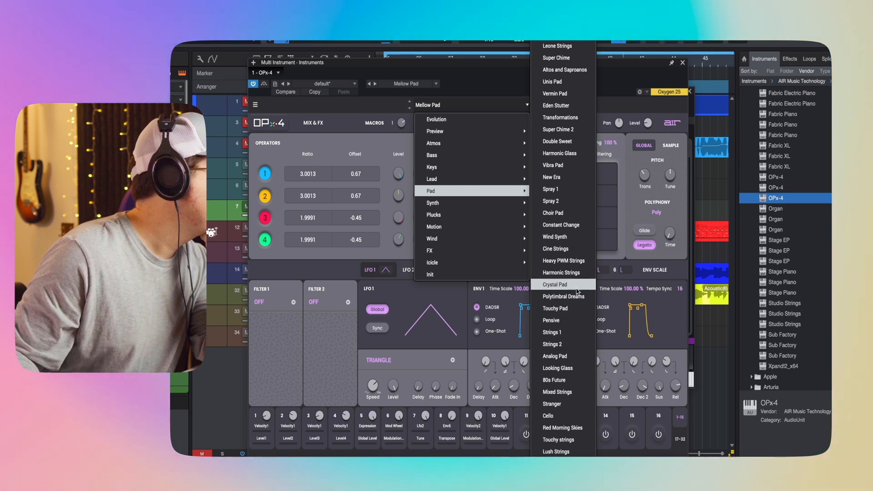
{"action": "left_click", "coordinate": [554, 285]}
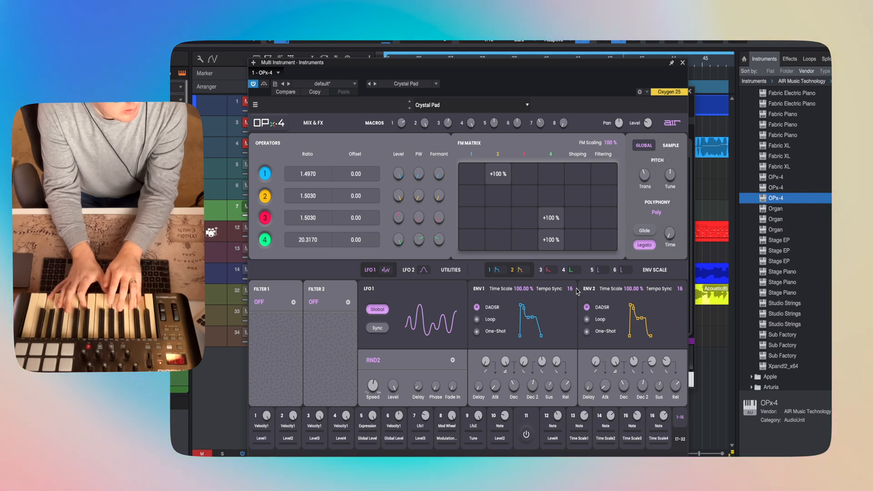
{"action": "mouse_move", "coordinate": [491, 109]}
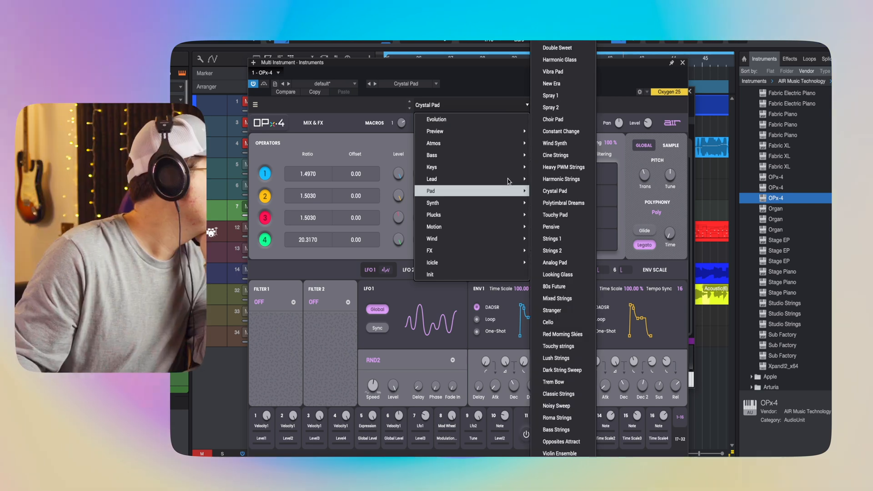
{"action": "mouse_move", "coordinate": [562, 286]}
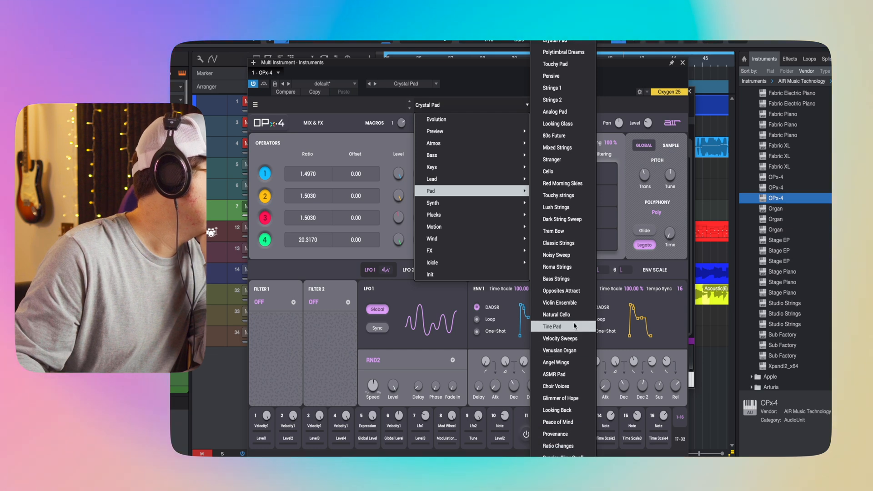
{"action": "mouse_move", "coordinate": [560, 350]}
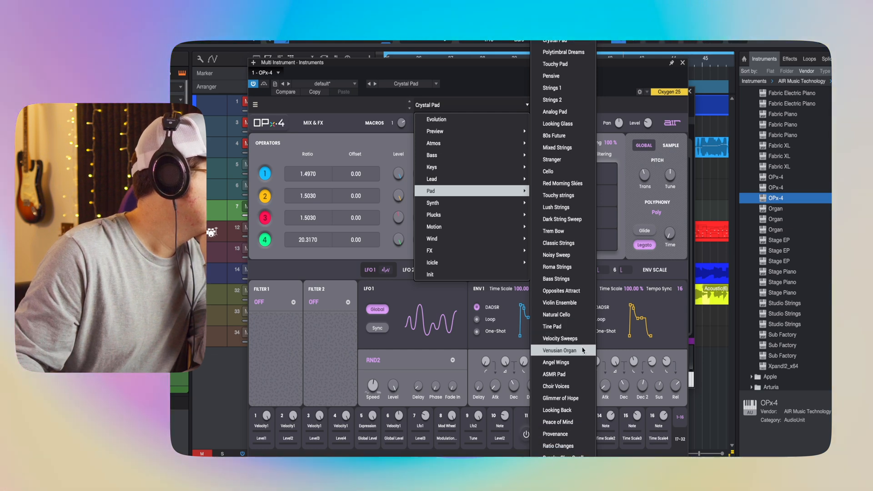
{"action": "left_click", "coordinate": [556, 362]}
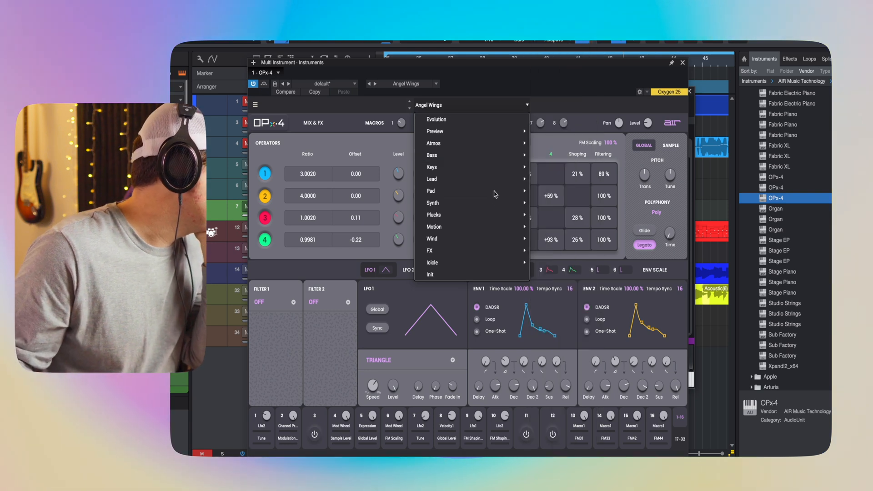
- Browse the OPx-4 Motion presets and step through them until Uto loads
{"action": "left_click", "coordinate": [434, 214]}
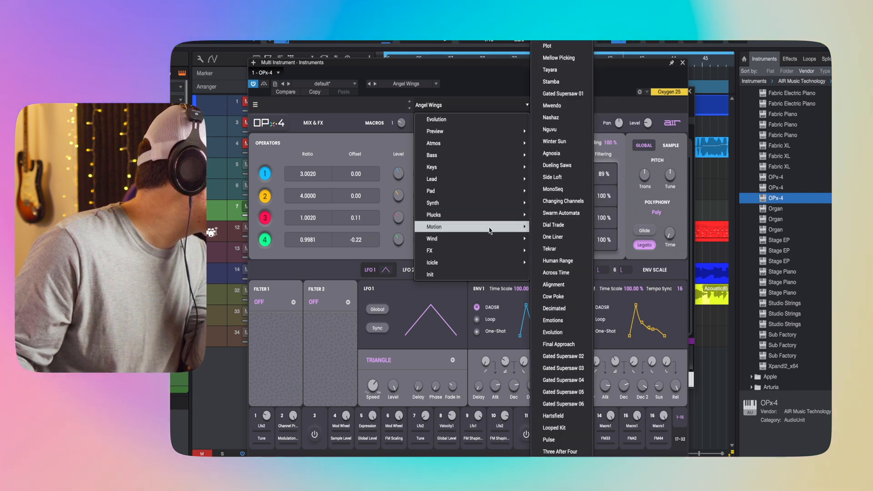
{"action": "mouse_move", "coordinate": [568, 242]}
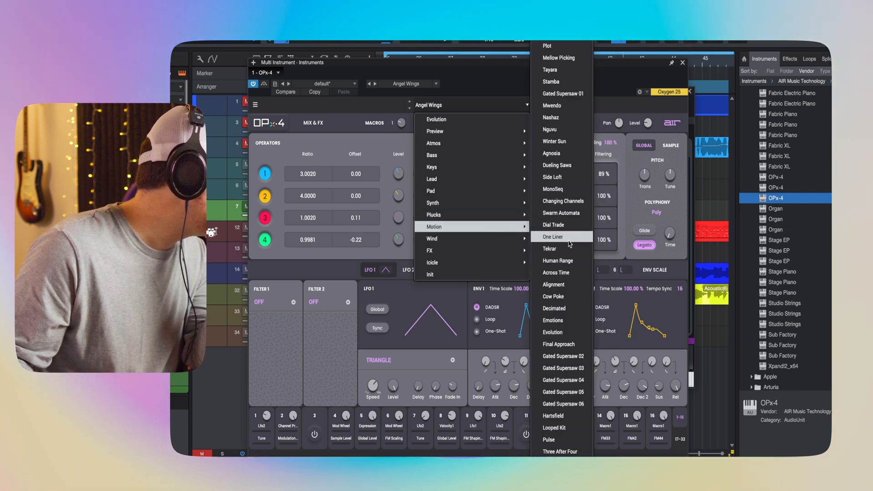
{"action": "mouse_move", "coordinate": [564, 93]}
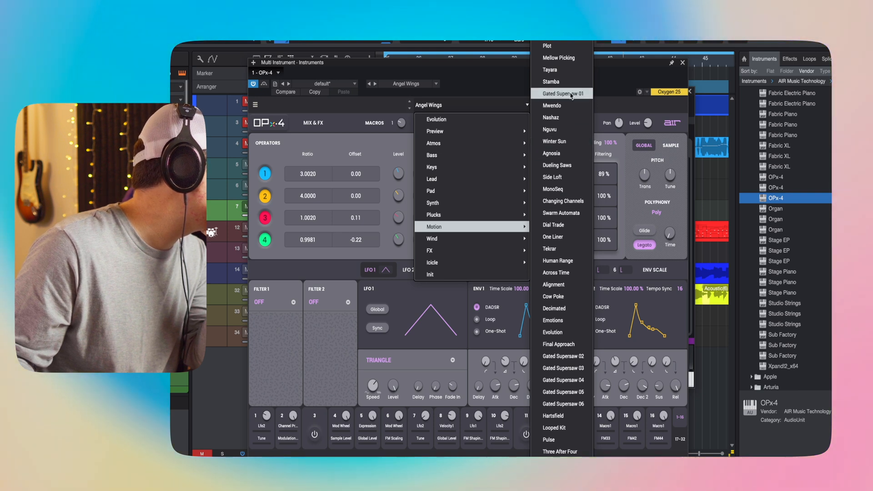
{"action": "mouse_move", "coordinate": [561, 308]}
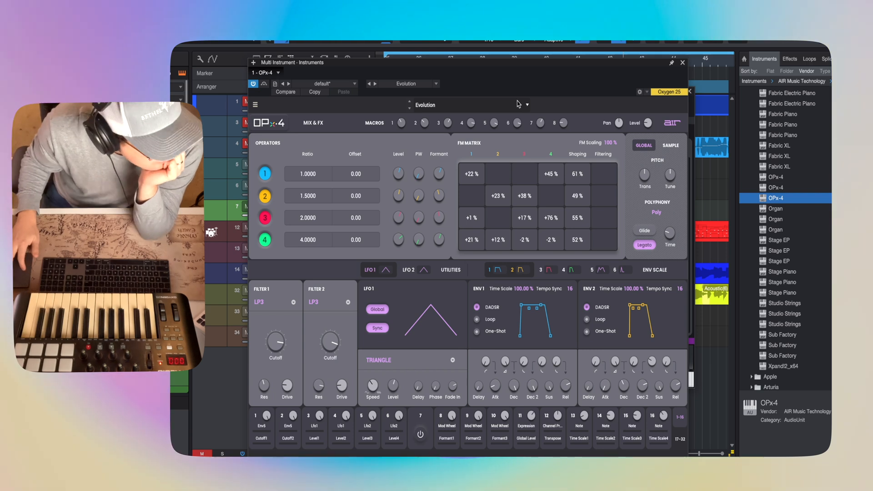
{"action": "left_click", "coordinate": [524, 105]}
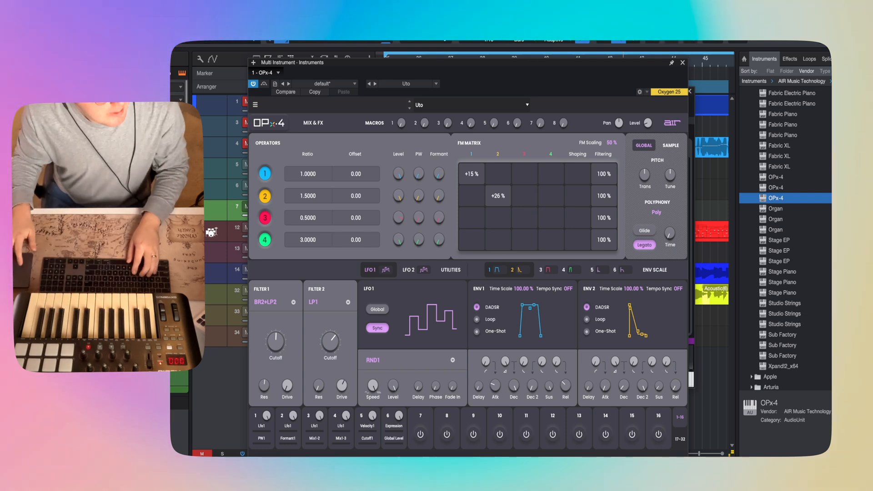
- Load the Crazy Looper lead preset on OPx-4 and reopen the preset menu
{"action": "left_click", "coordinate": [526, 107]}
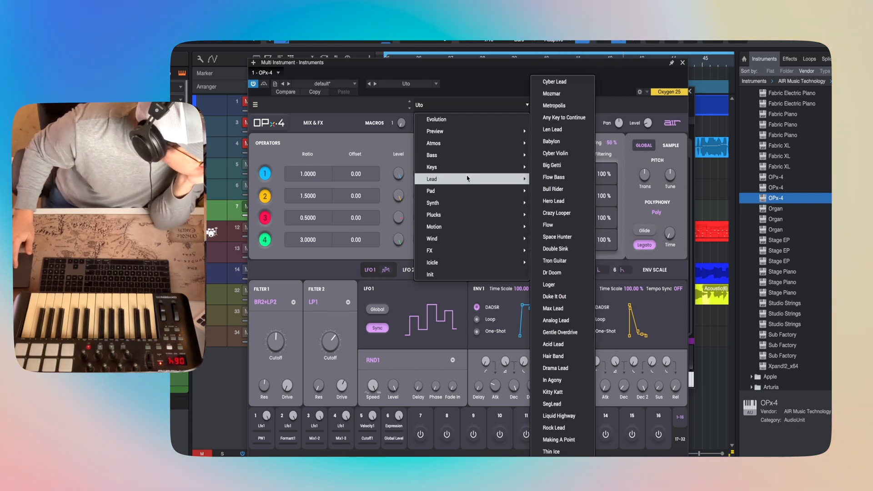
{"action": "left_click", "coordinate": [556, 213]}
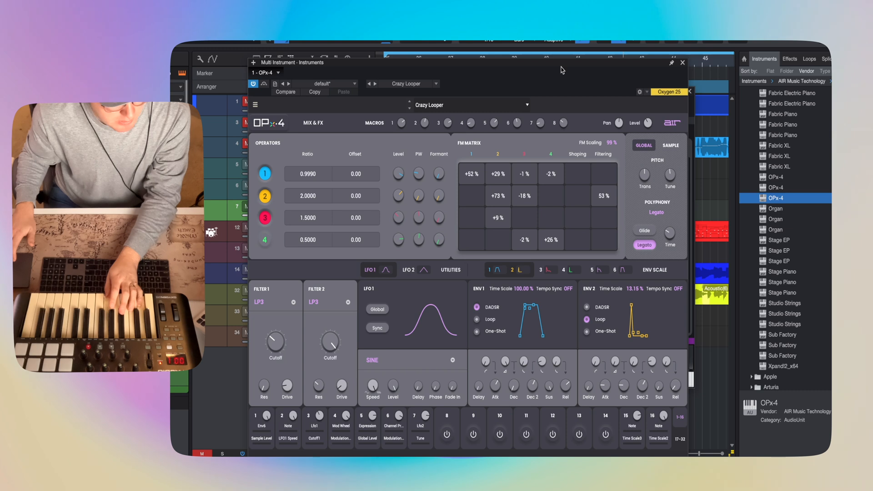
{"action": "left_click", "coordinate": [526, 105]}
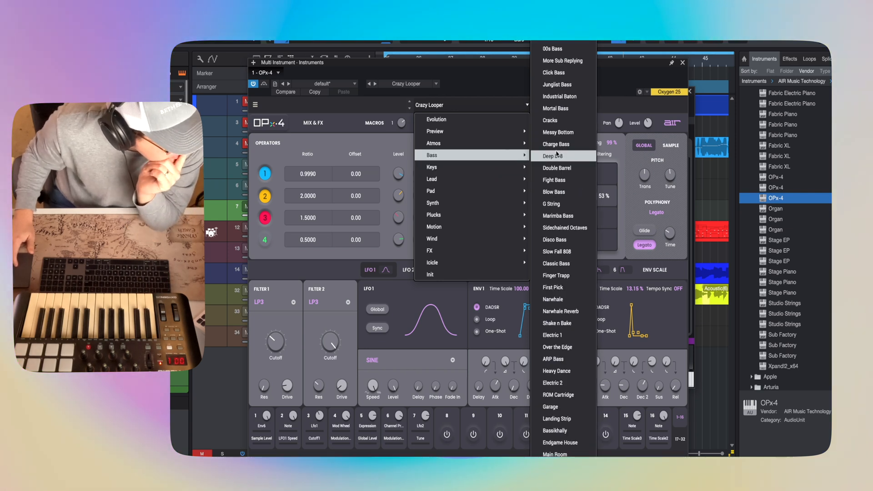
- Switch OPx-4 to the Pro Synth preset and return to the Multi Instrument chain view
{"action": "left_click", "coordinate": [552, 156]}
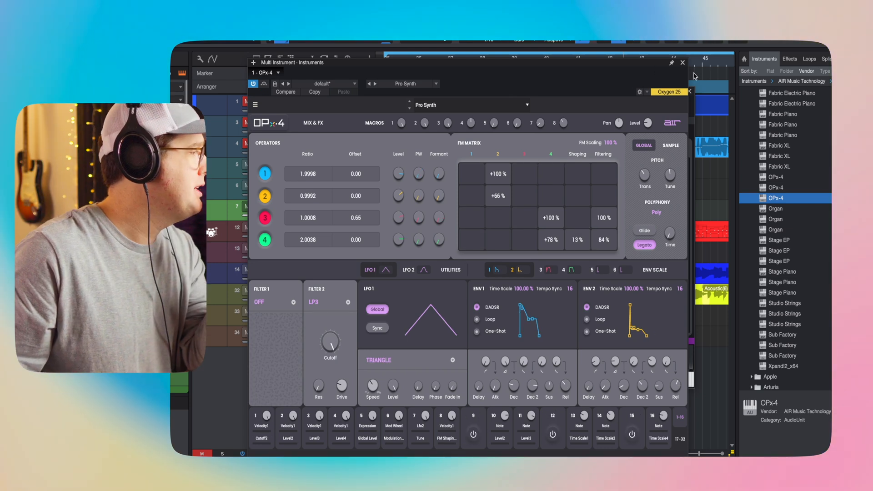
{"action": "left_click", "coordinate": [682, 63]}
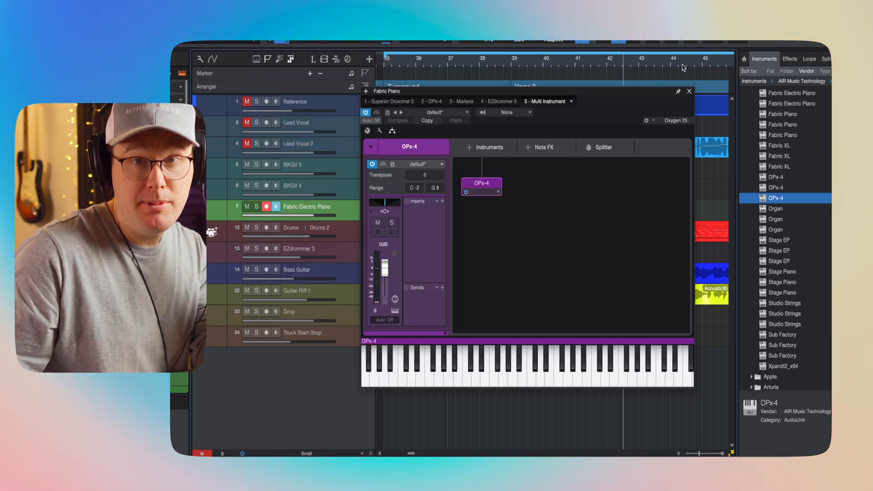
- Load AIR Organ from the Browser and choose a Gospel organ preset
{"action": "scroll", "scroll_direction": "down", "scroll_amount": 3}
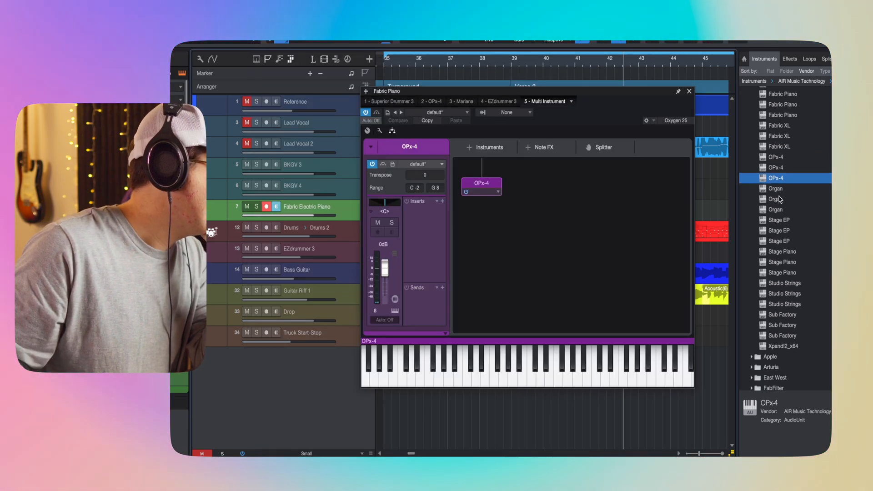
{"action": "left_click", "coordinate": [775, 199]}
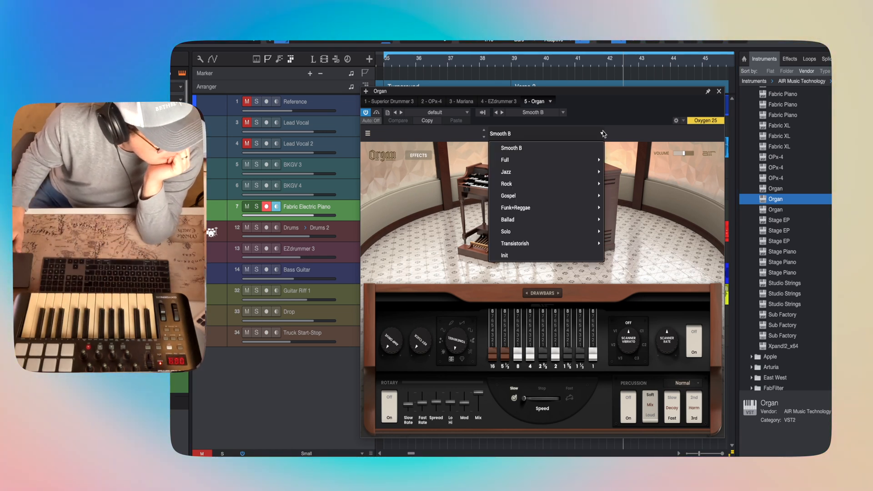
{"action": "mouse_move", "coordinate": [516, 207]}
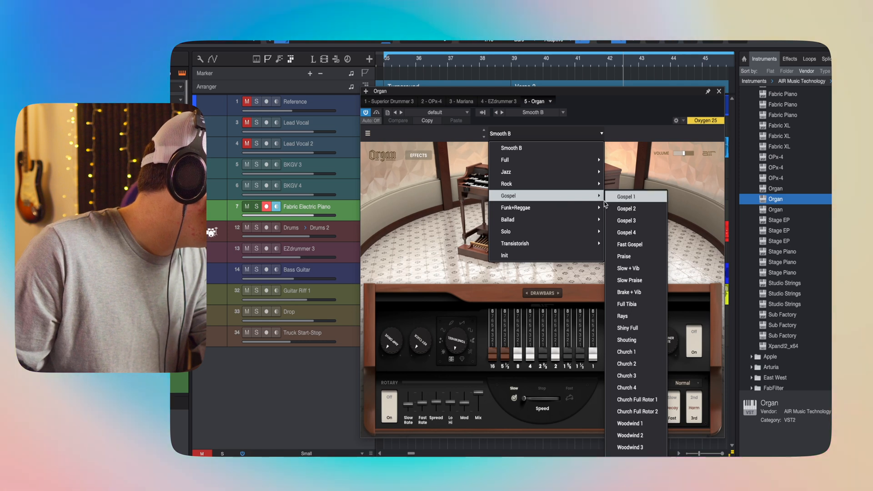
{"action": "left_click", "coordinate": [629, 196]}
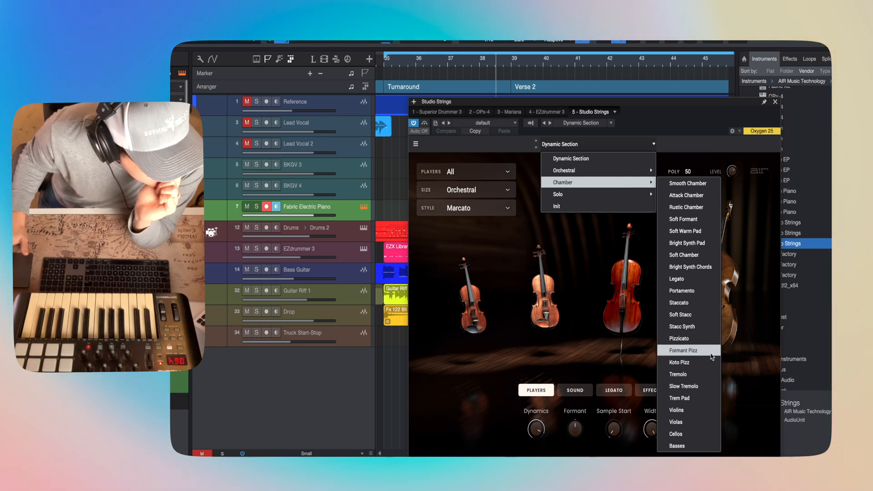
- Load the Formant Pizz chamber preset with Pizzicato 1+2 style in Studio Strings
{"action": "left_click", "coordinate": [682, 350]}
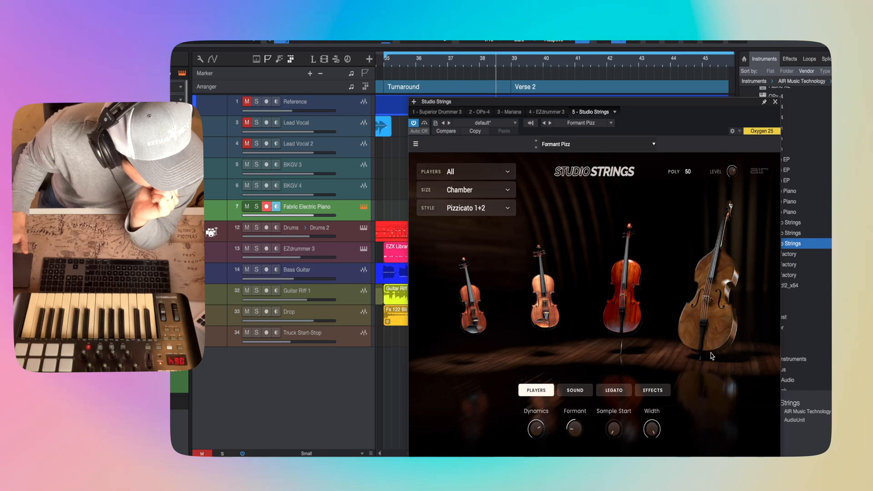